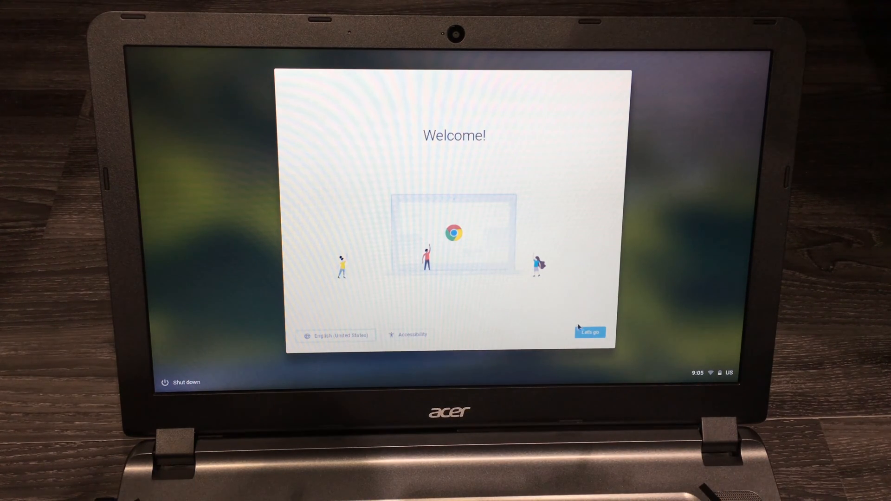
Step: Start the Chromebook setup from the Welcome screen with 'Let's go'
left_click(589, 332)
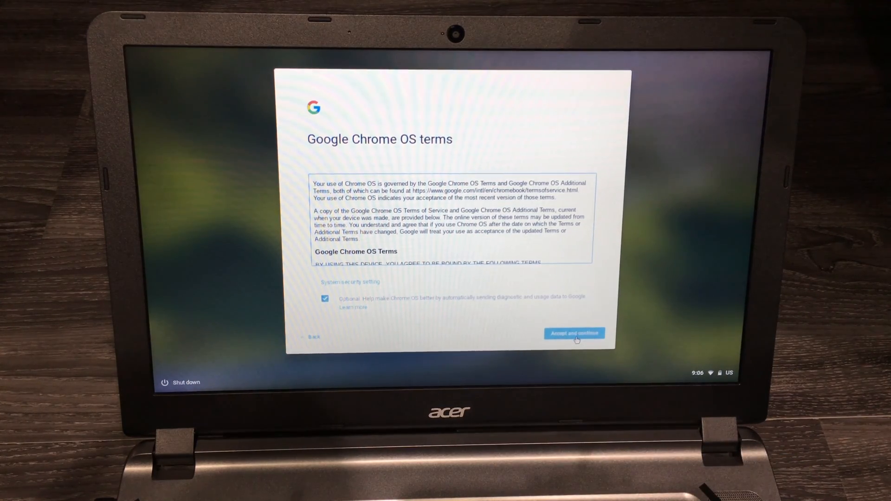
Step: Accept the Google Chrome OS terms and continue to sign-in
left_click(574, 333)
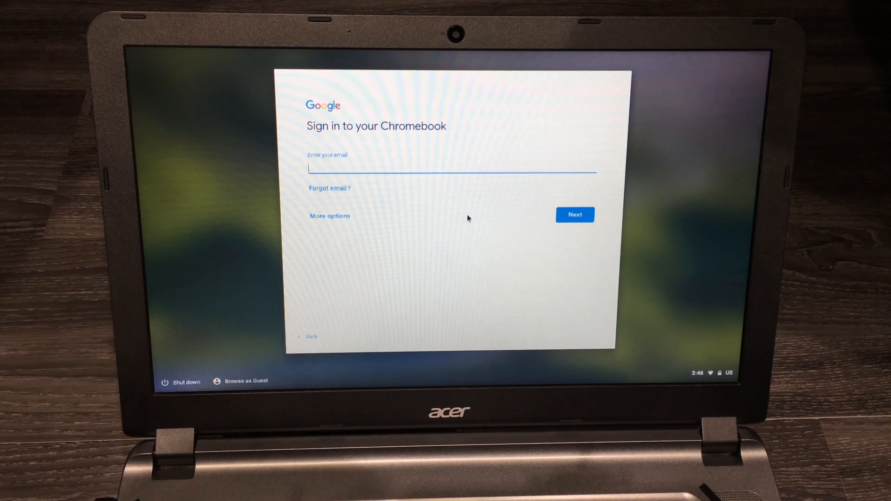
mouse_move(337, 217)
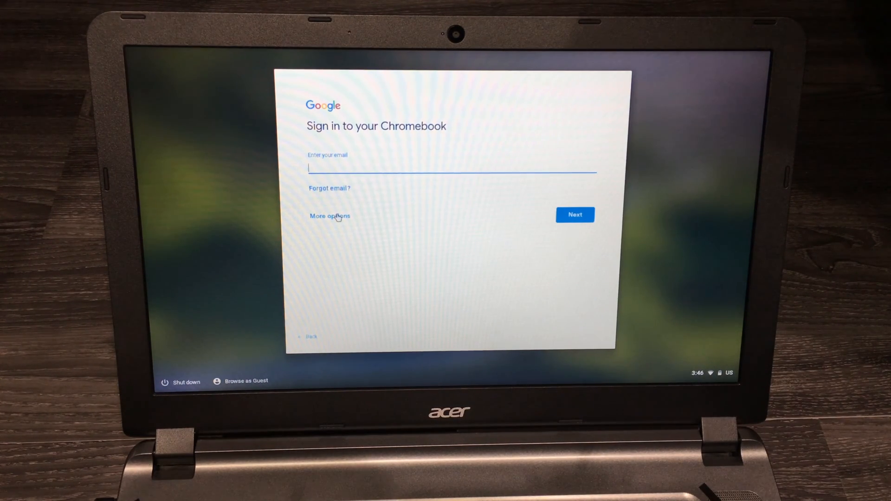
Step: Enable 'More options' on the Chromebook sign-in screen before entering the account
left_click(328, 217)
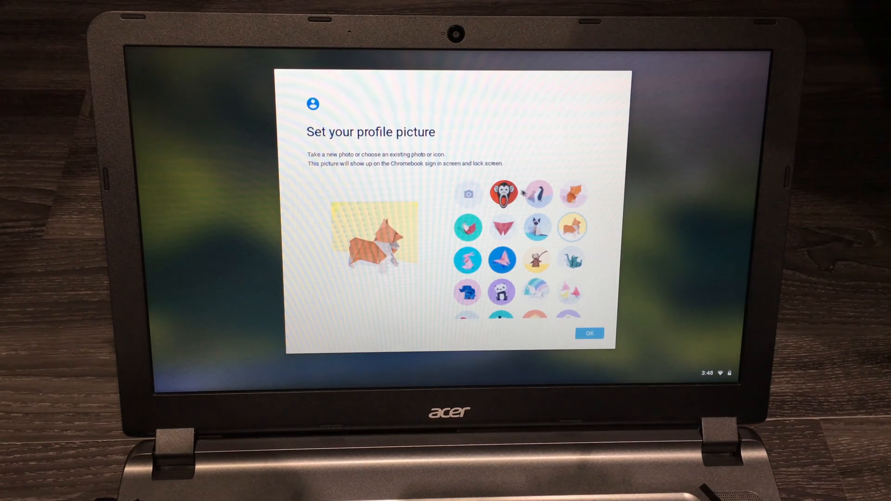
Step: Choose the screaming monkey icon as the profile picture and confirm with OK
left_click(502, 194)
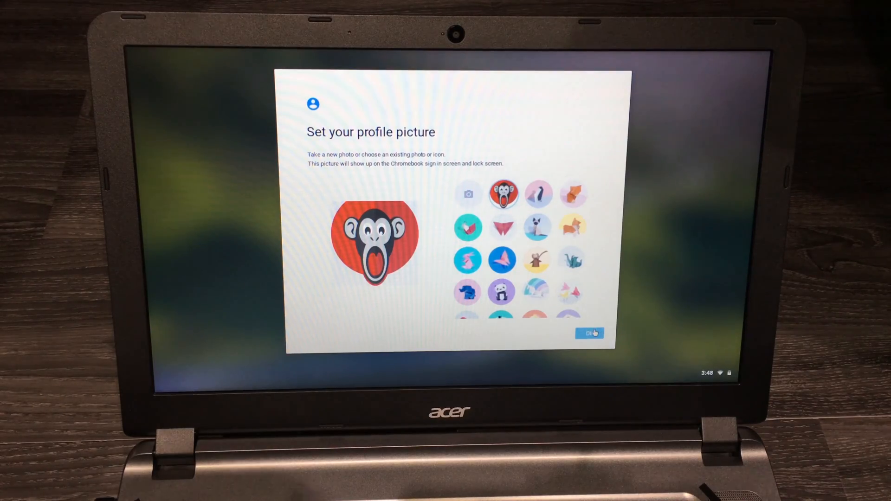
left_click(589, 333)
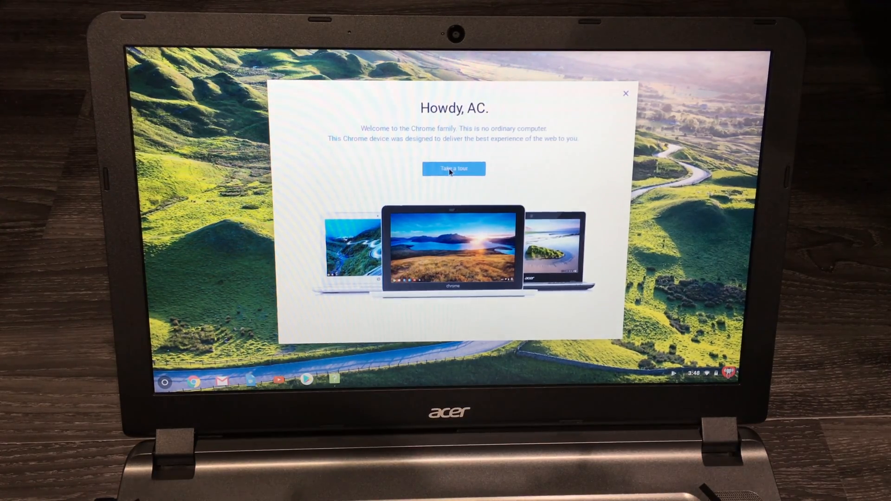
Step: Take the tour from the 'Howdy' dialog and advance to the next tour step
left_click(453, 168)
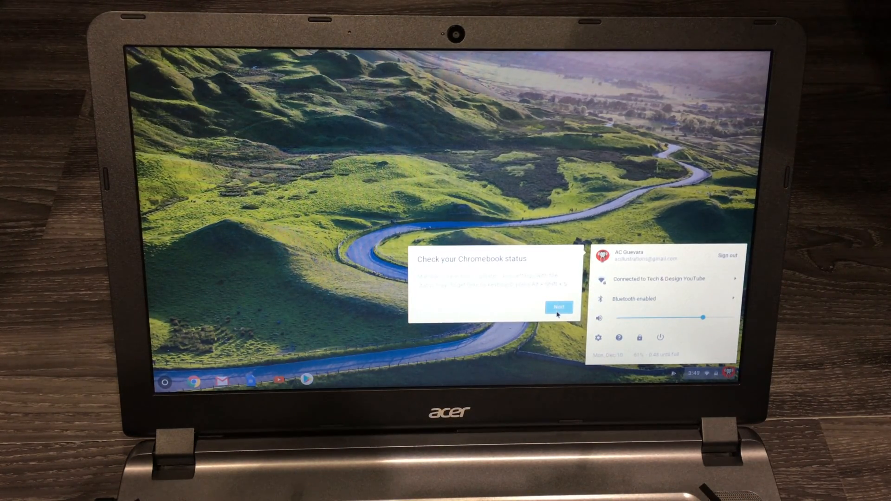
left_click(558, 307)
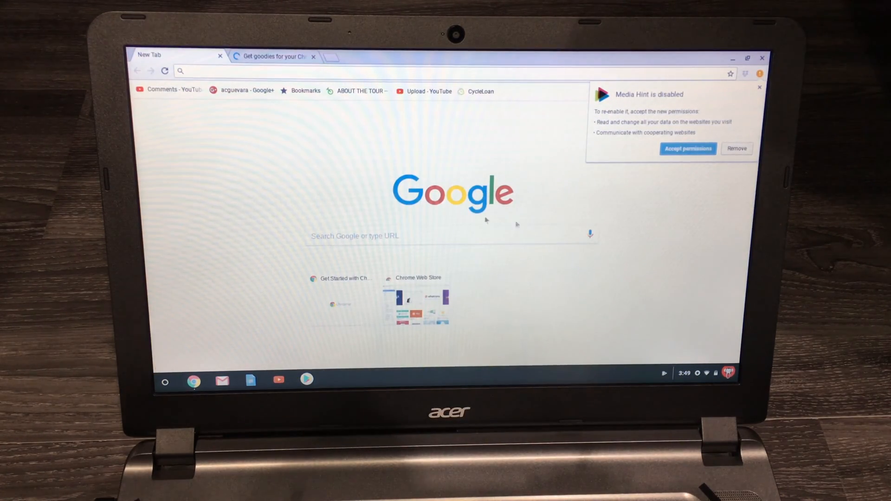
Step: Show the full grid of installed apps via the shelf launcher and its up arrow
left_click(165, 381)
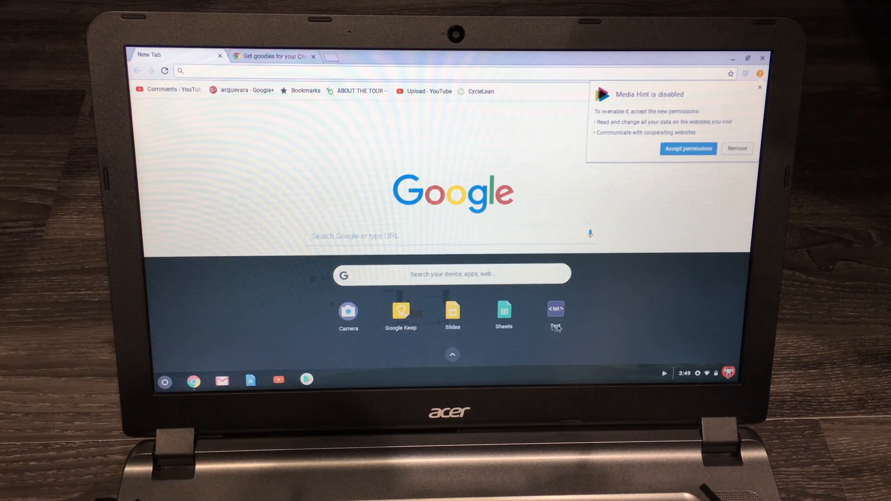
left_click(452, 354)
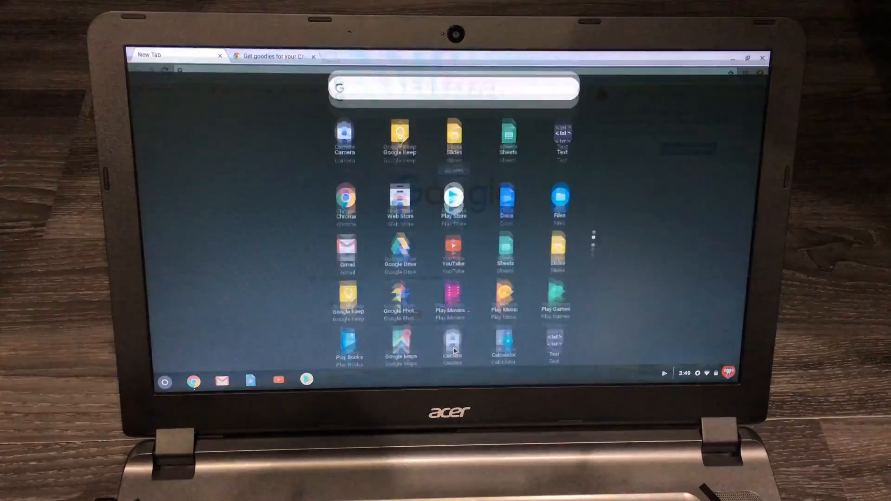